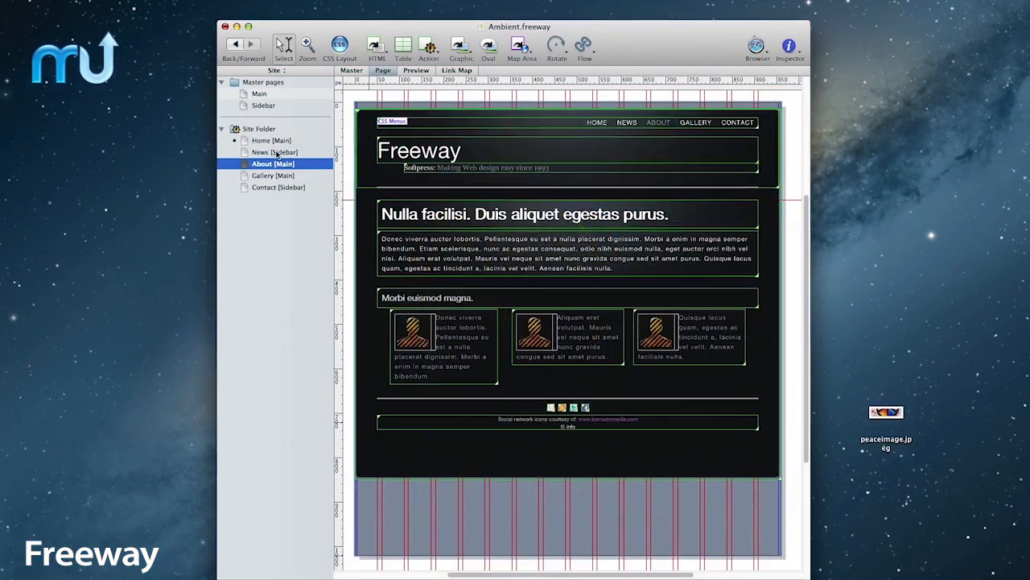
- Show the Clouds site's HTML output settings: HTML 4.01 Transitional with More Readable code
click(250, 145)
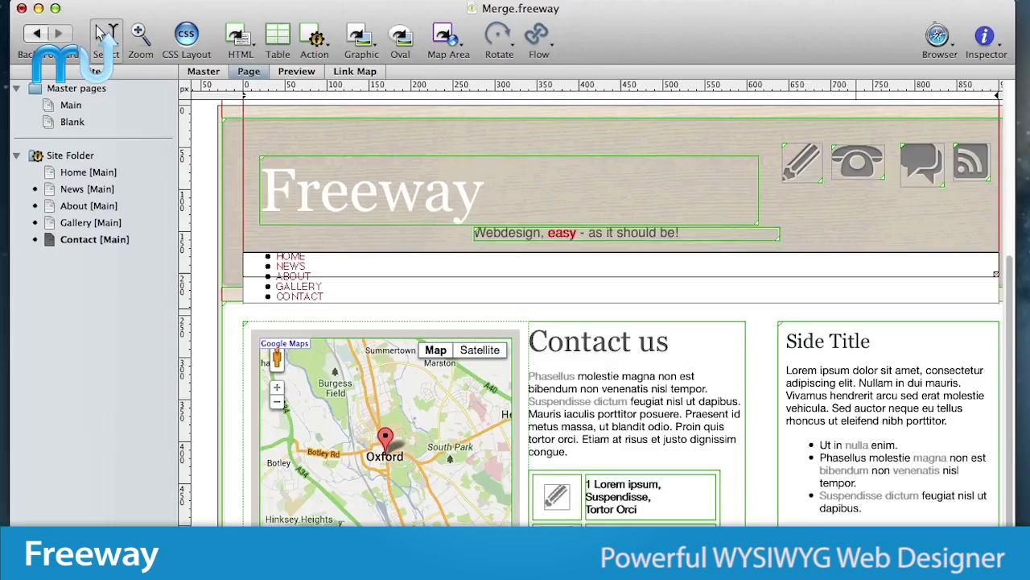
click(303, 71)
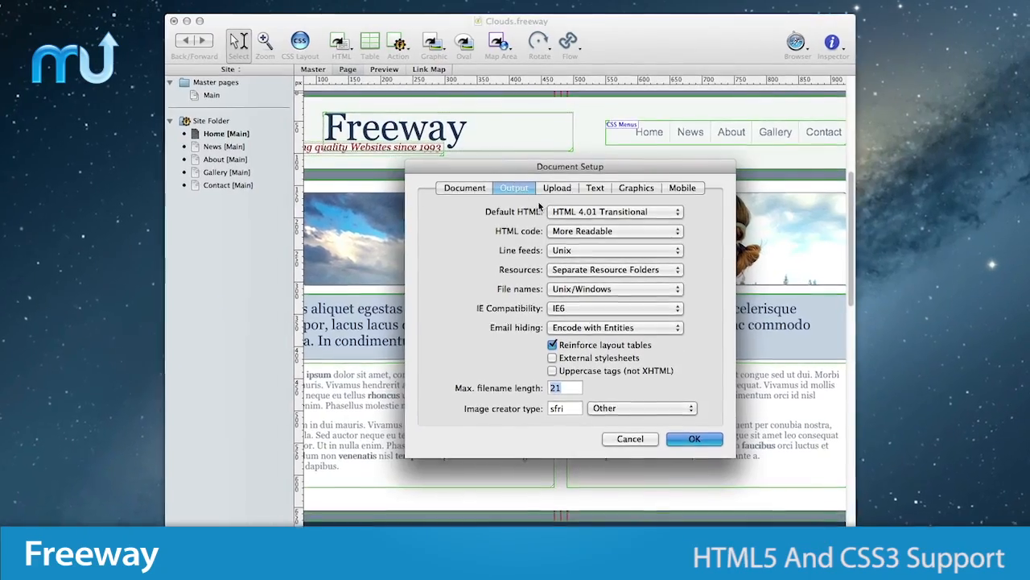
- Switch to the Sonata document, visit the Main Dark master page and preview About [Main]
click(615, 211)
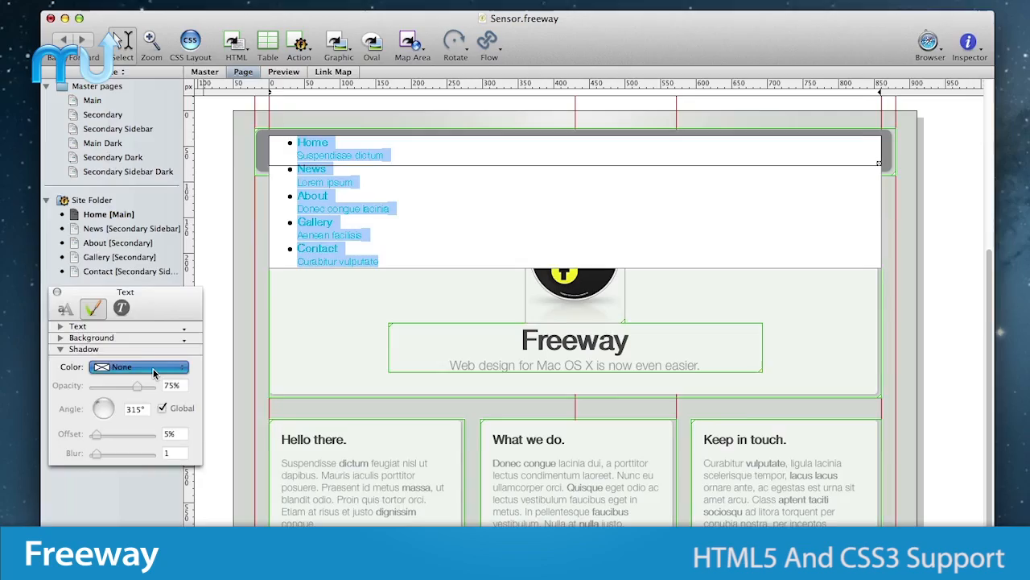
click(137, 367)
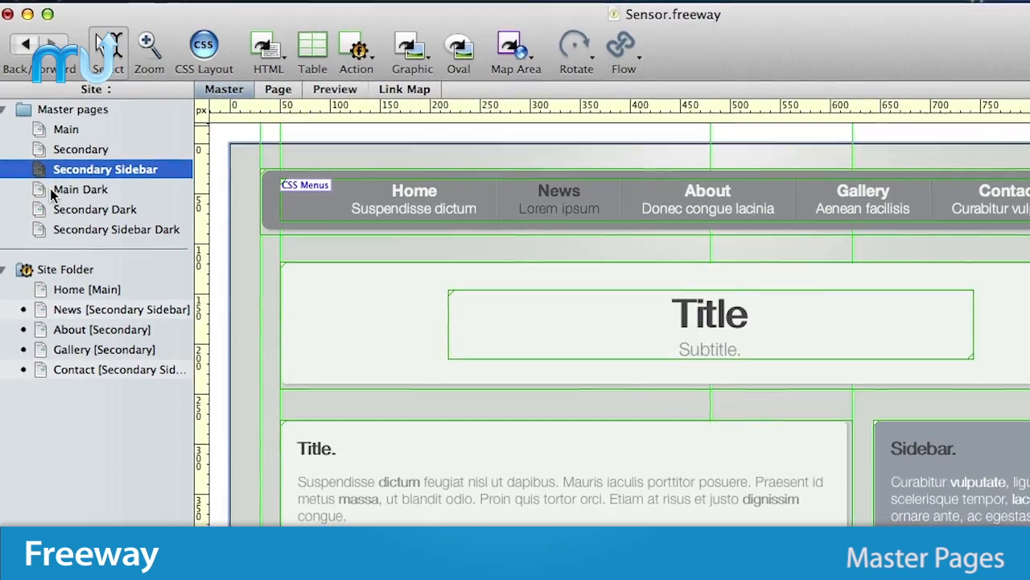
click(83, 190)
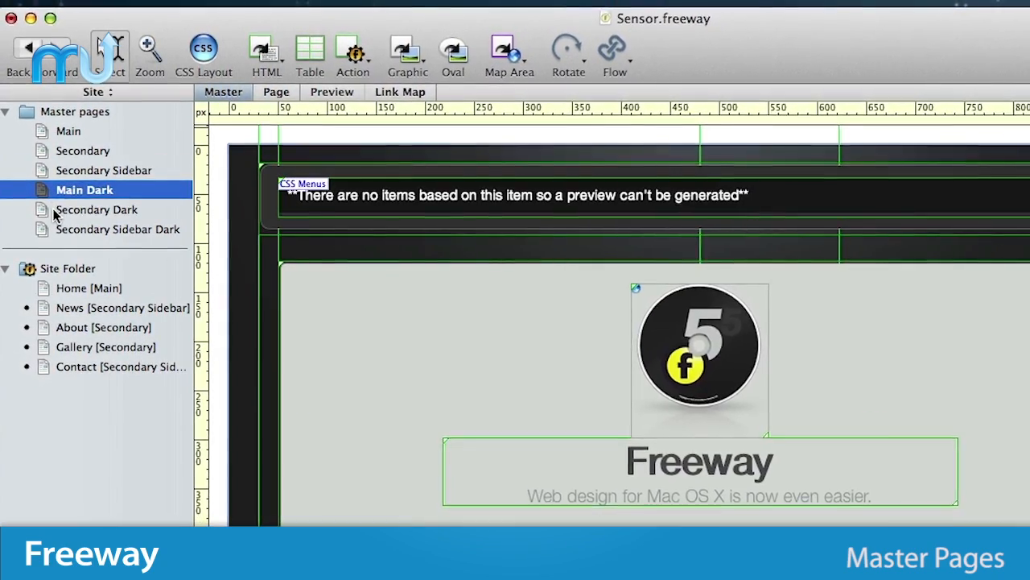
click(122, 229)
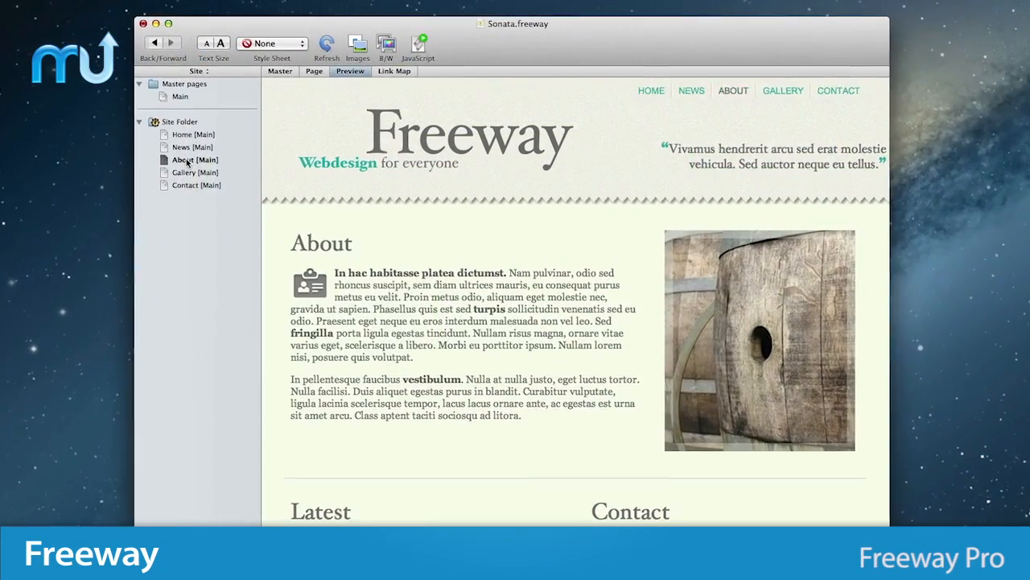
click(197, 183)
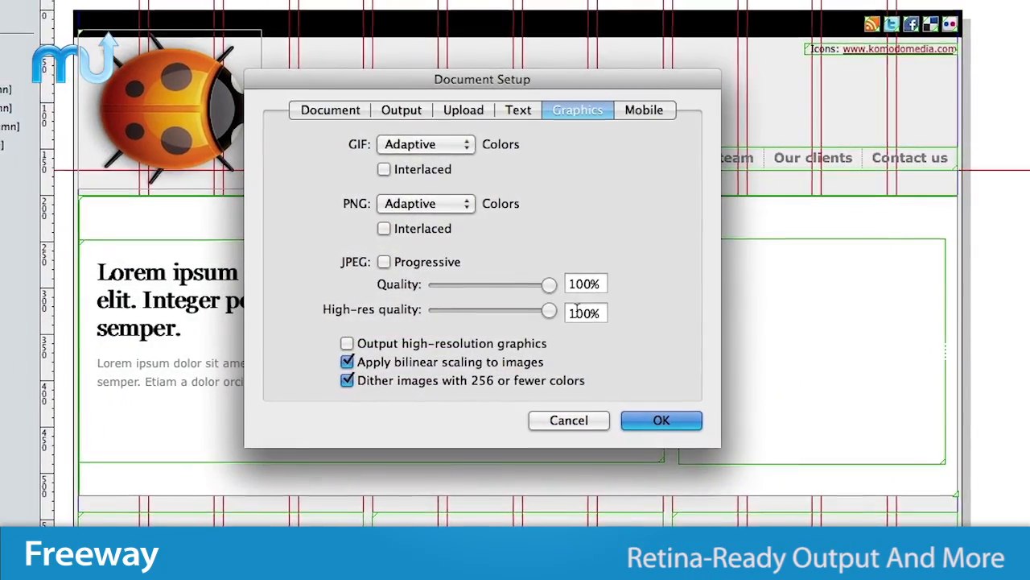
- Enable high-resolution graphics output for the Radar site and return to the home page layout
click(348, 343)
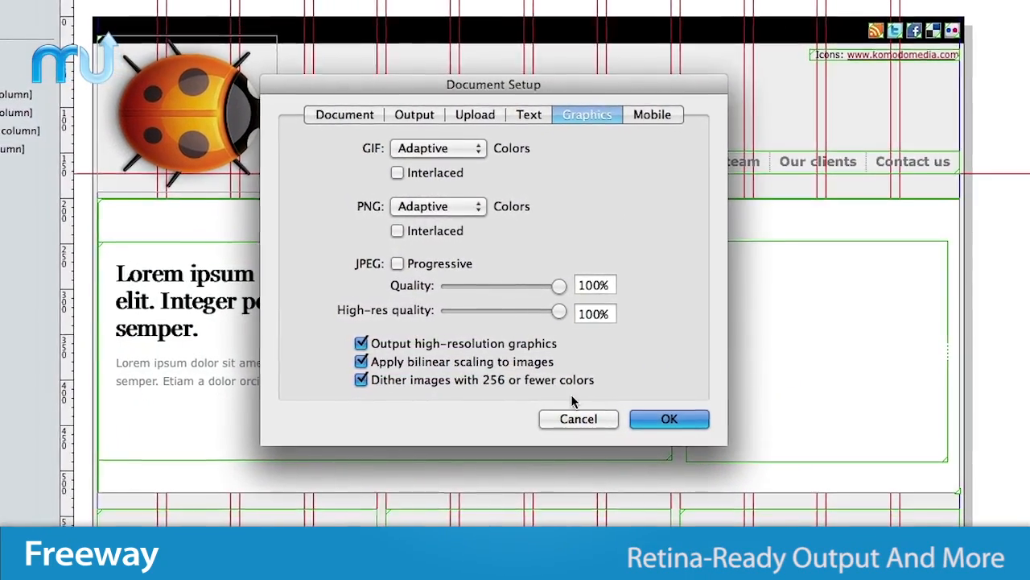
click(670, 419)
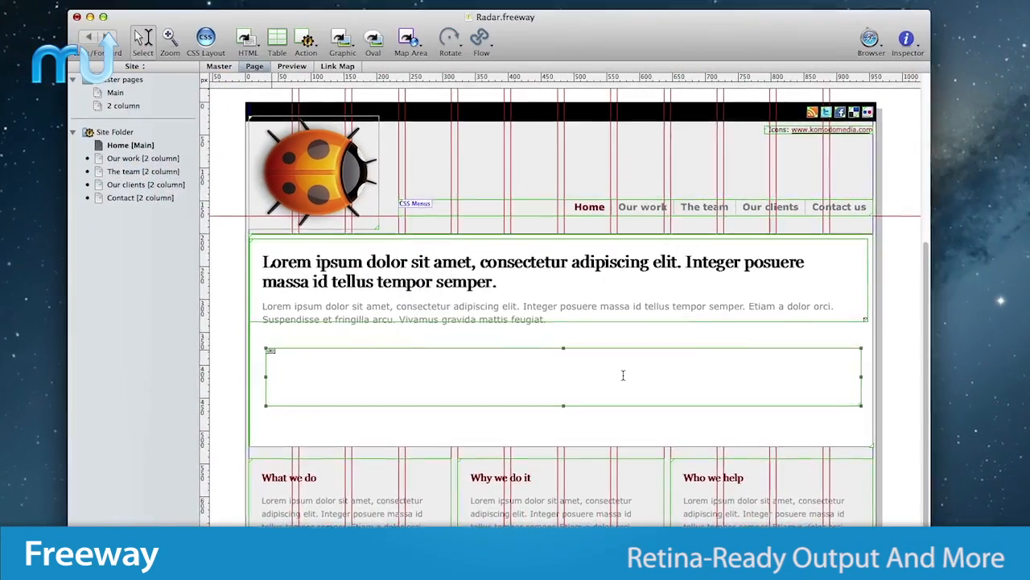
click(292, 66)
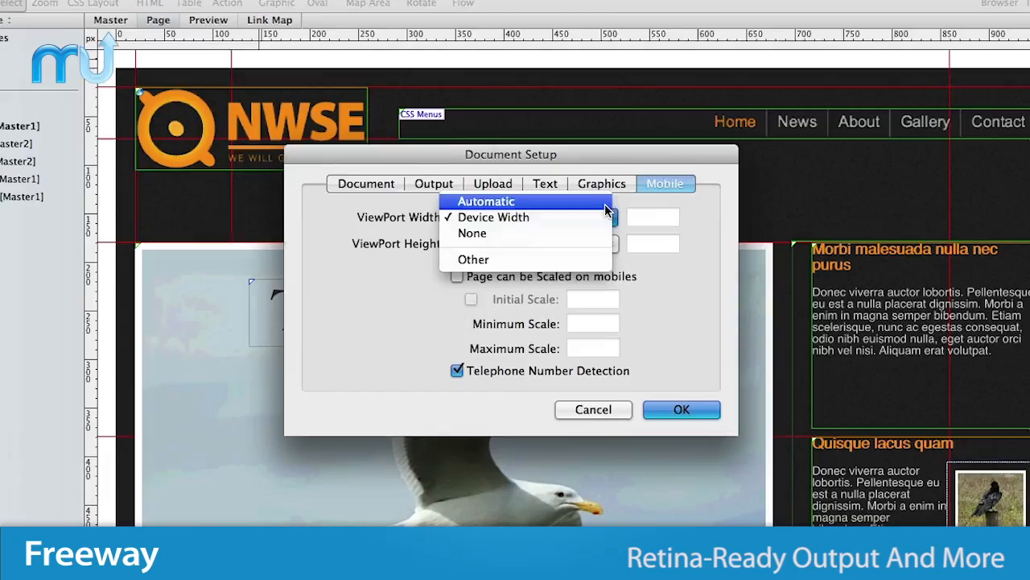
- Keep ViewPort Width Automatic and allow NWSE pages to scale on mobiles from 25% to 160%
click(486, 201)
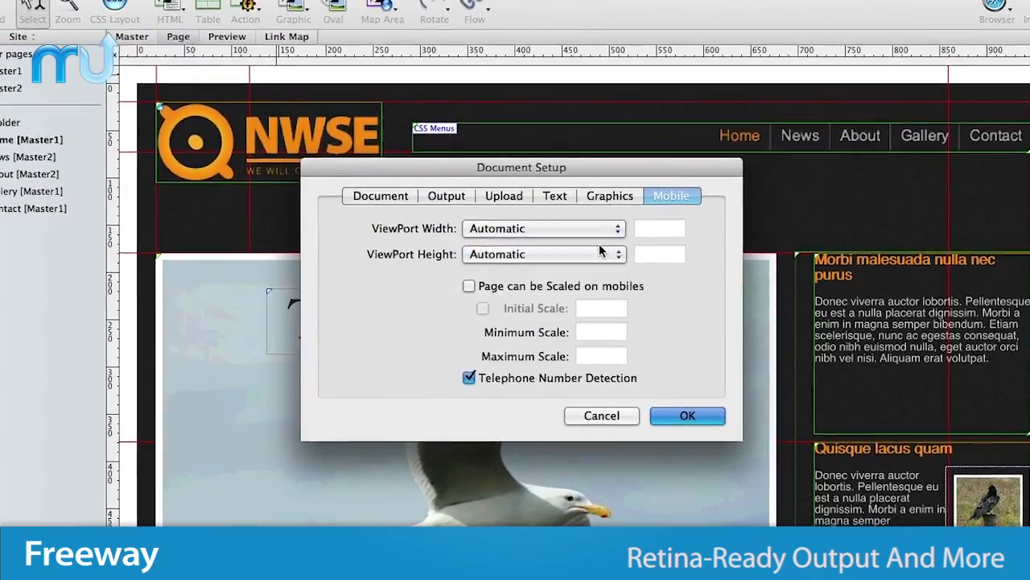
click(470, 287)
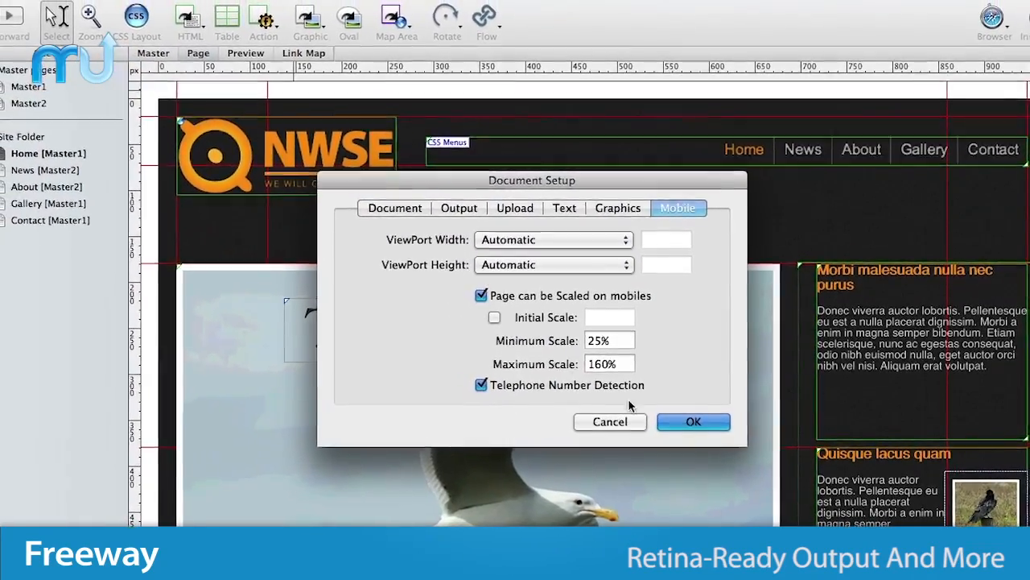